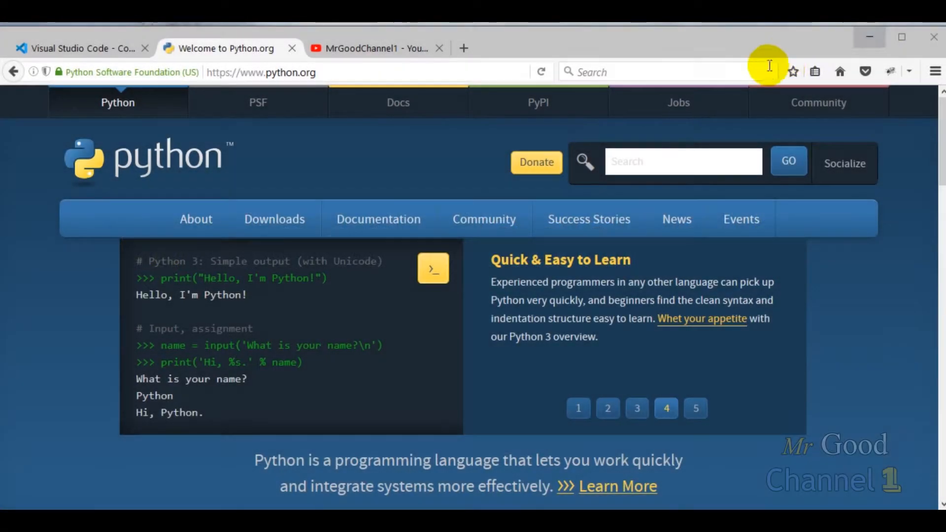
pyautogui.moveTo(379, 218)
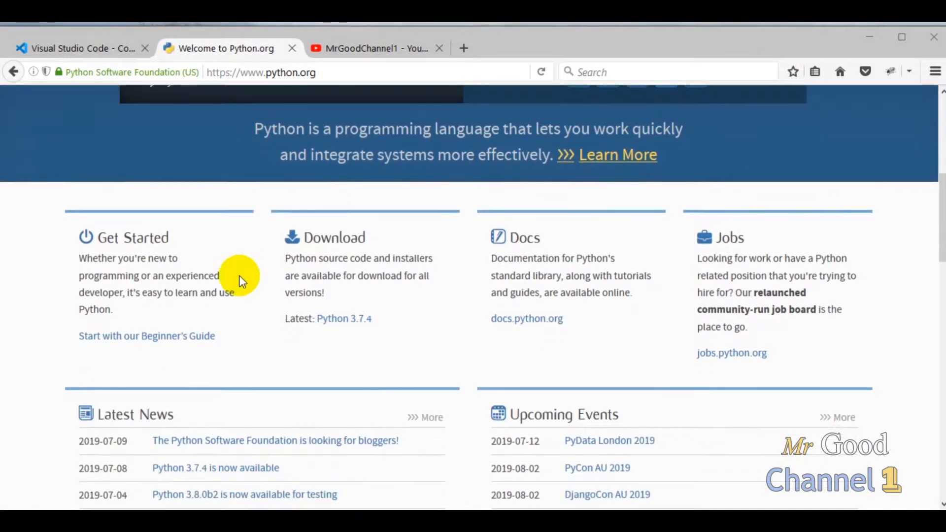
# Look over the Visual Studio Code website and its web address.
pyautogui.scroll(3)
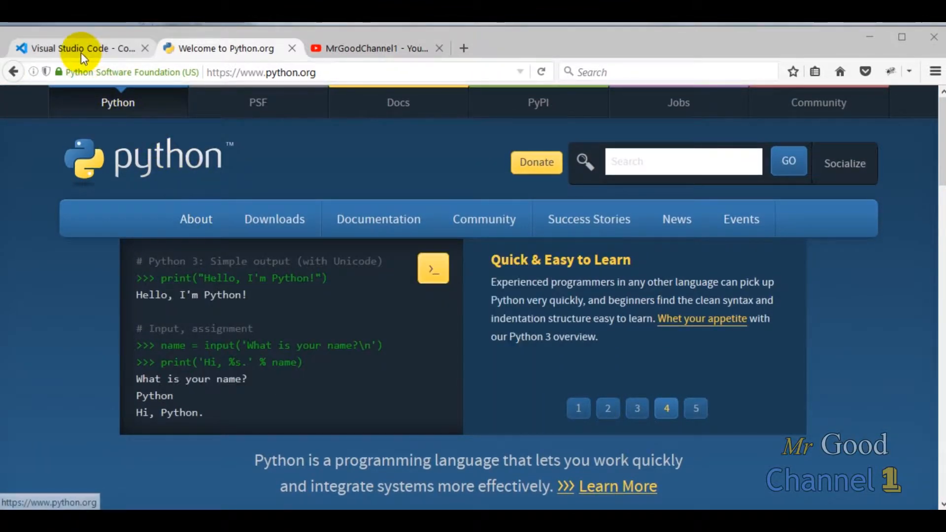
pyautogui.click(79, 48)
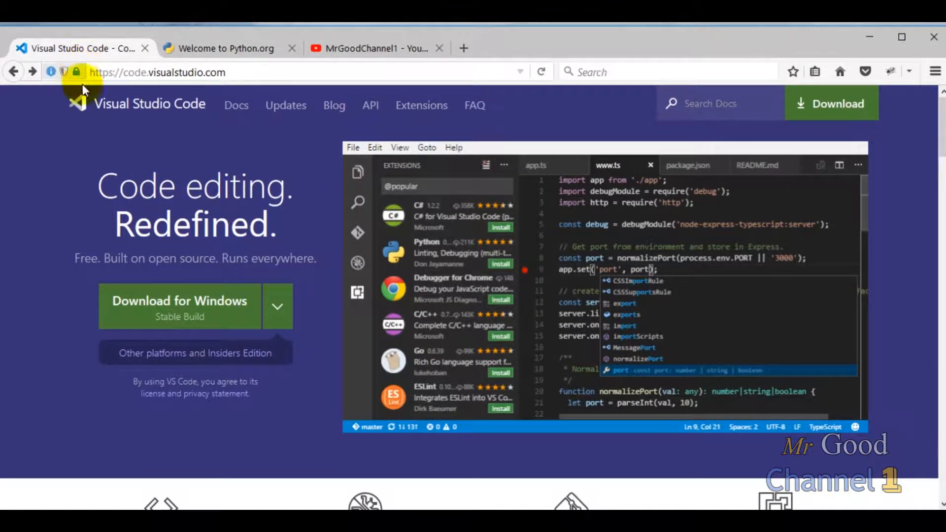
pyautogui.click(244, 72)
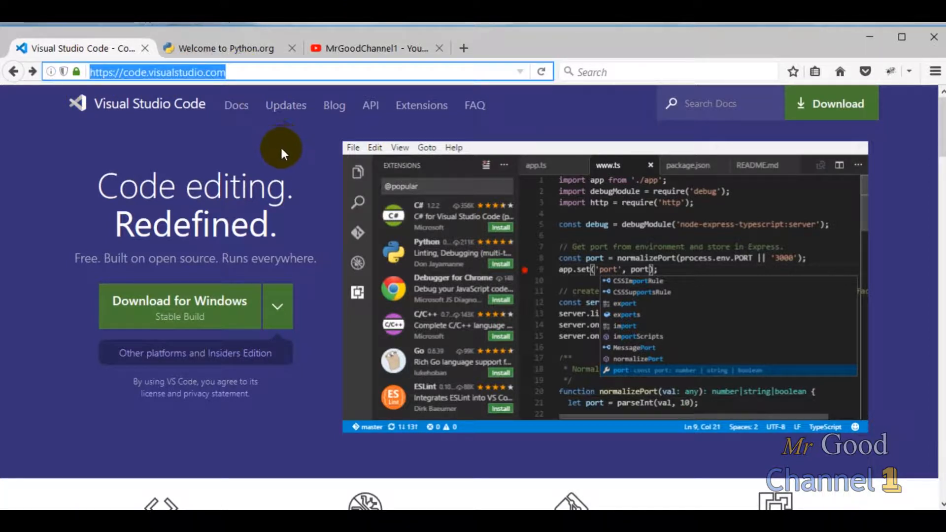
pyautogui.scroll(-3)
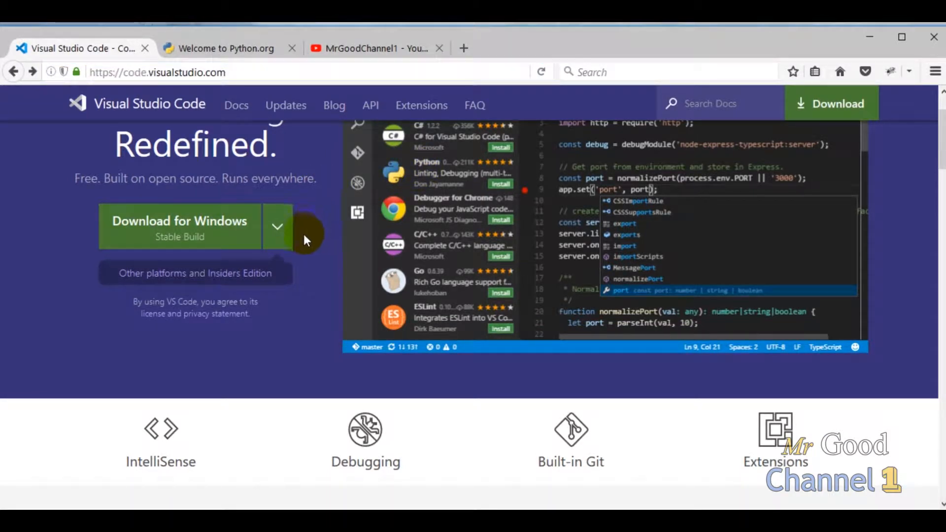
pyautogui.scroll(-3)
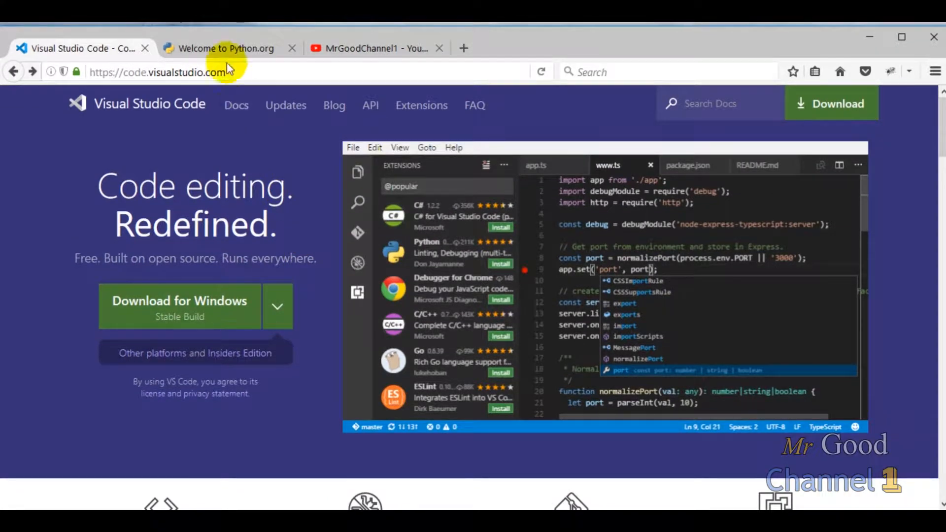
# Browse python.org's example slides, then run the selected lines, printing 'My name is Bob. I am 21 years old.'.
pyautogui.click(225, 49)
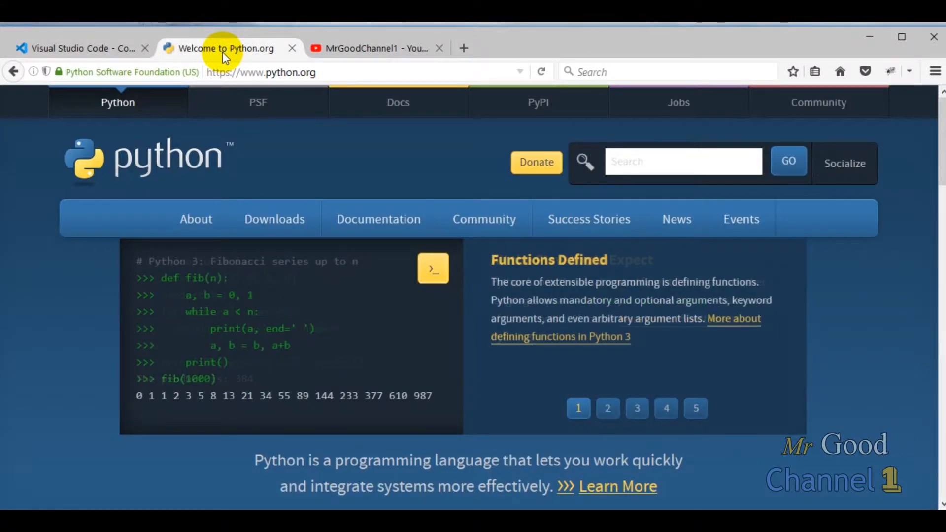
pyautogui.click(607, 408)
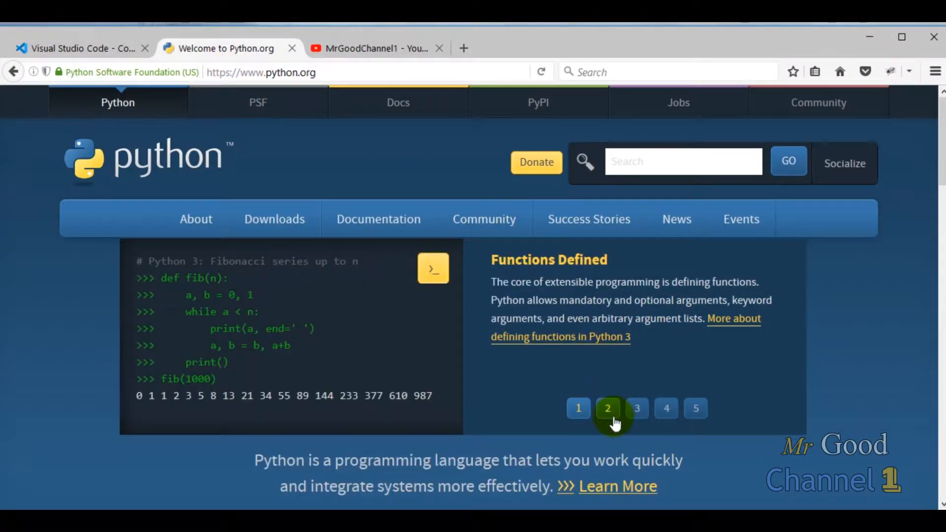
pyautogui.click(637, 408)
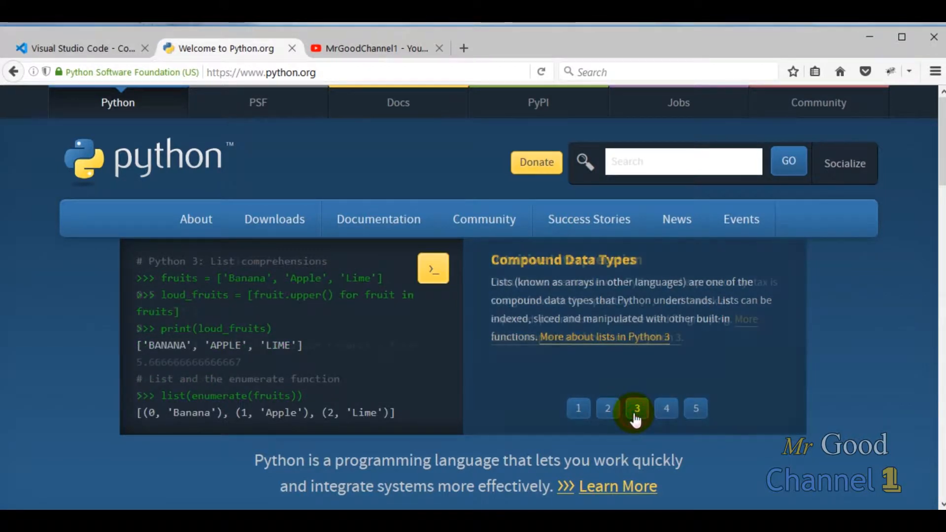
pyautogui.click(637, 409)
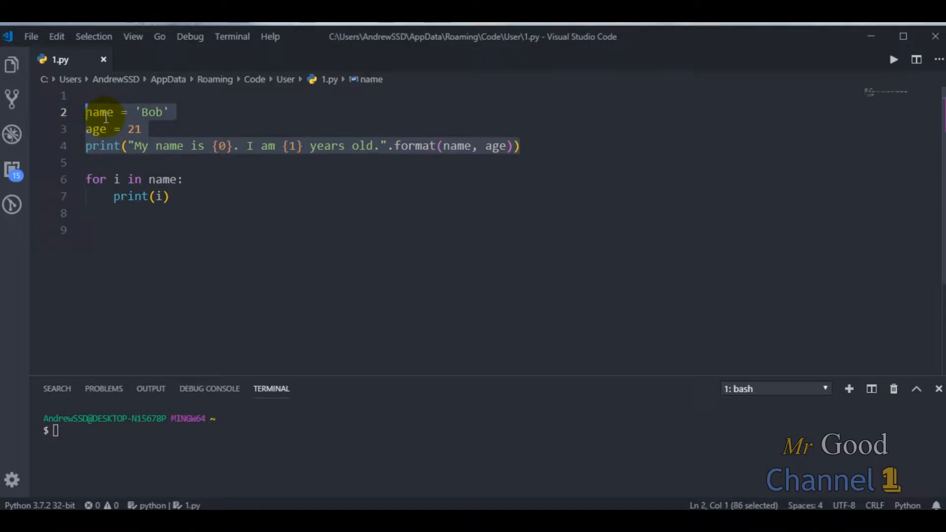
pyautogui.rightClick(100, 112)
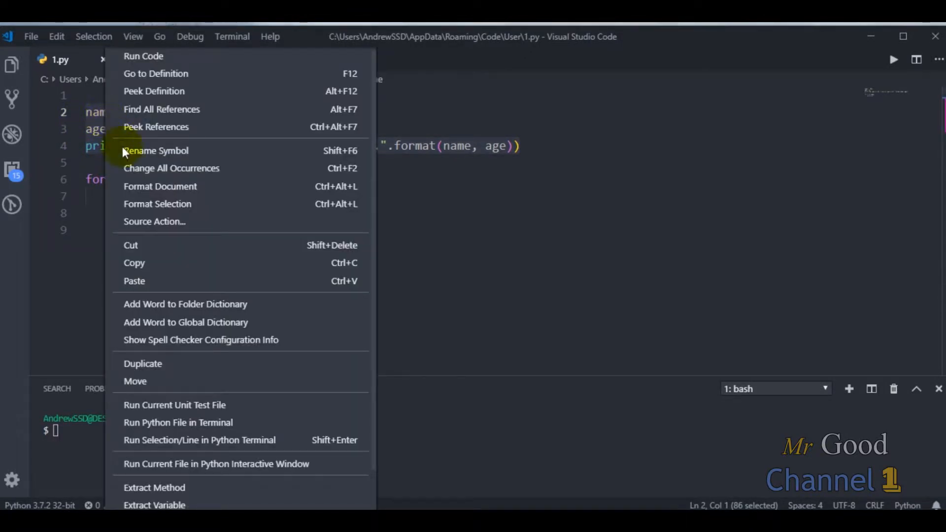
pyautogui.click(224, 440)
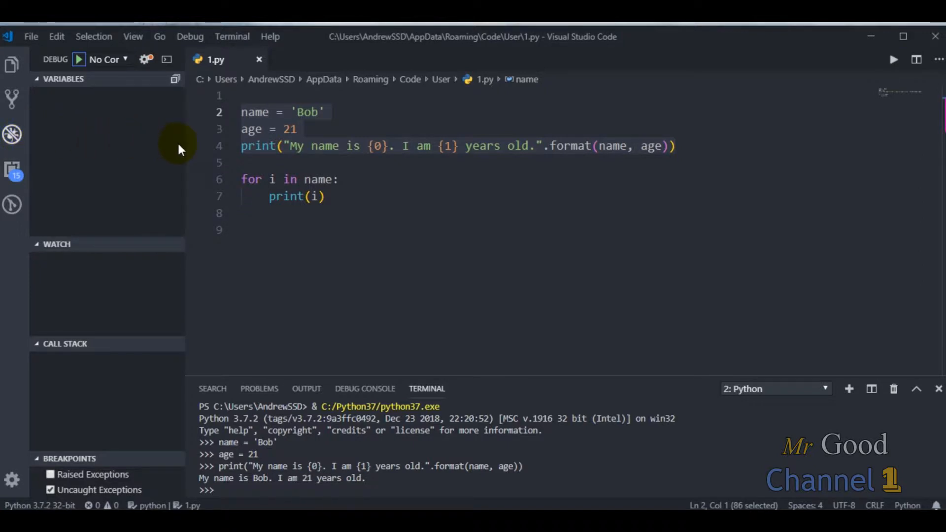
pyautogui.moveTo(57, 94)
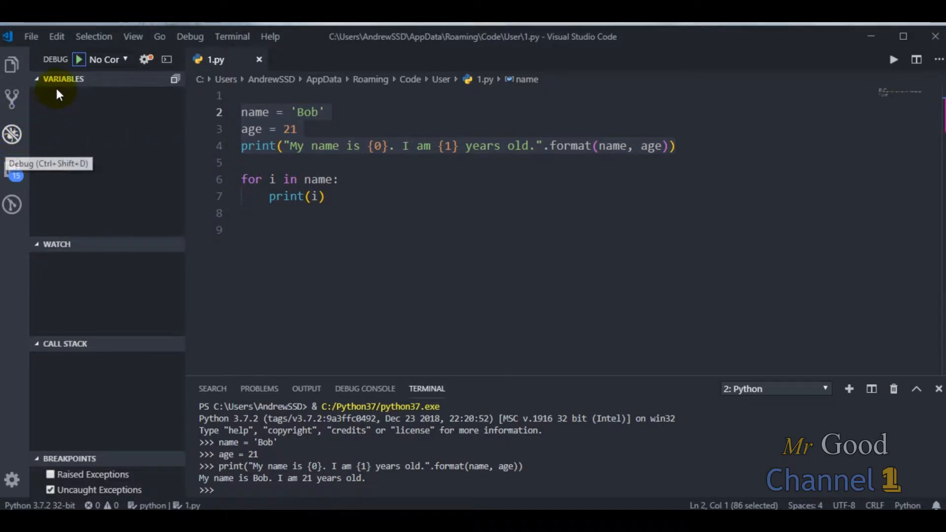
# Debug the whole script, printing the name/age sentence and letters B, o, b.
pyautogui.click(78, 60)
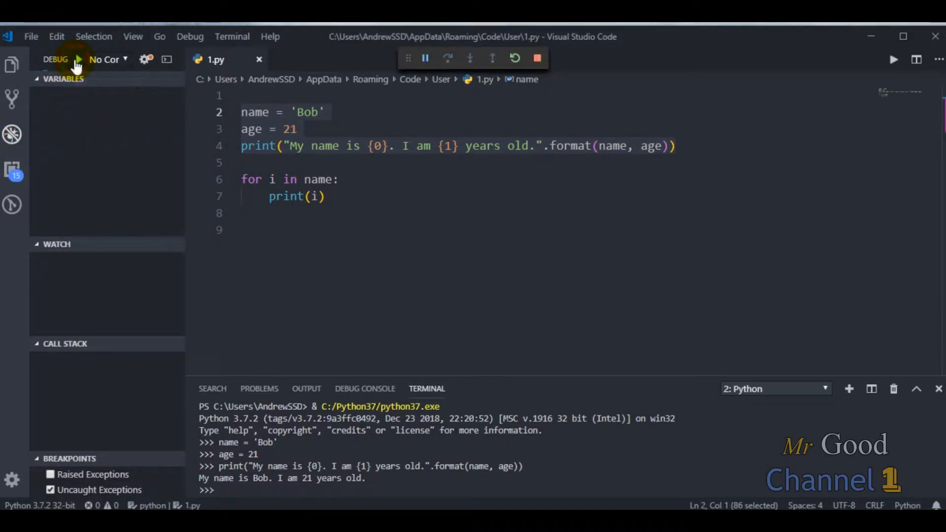
pyautogui.click(78, 59)
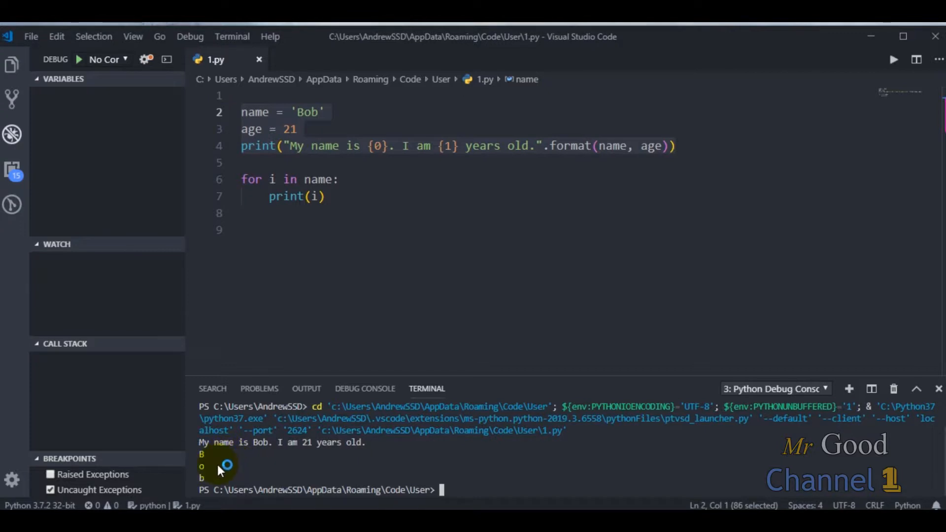
pyautogui.moveTo(379, 183)
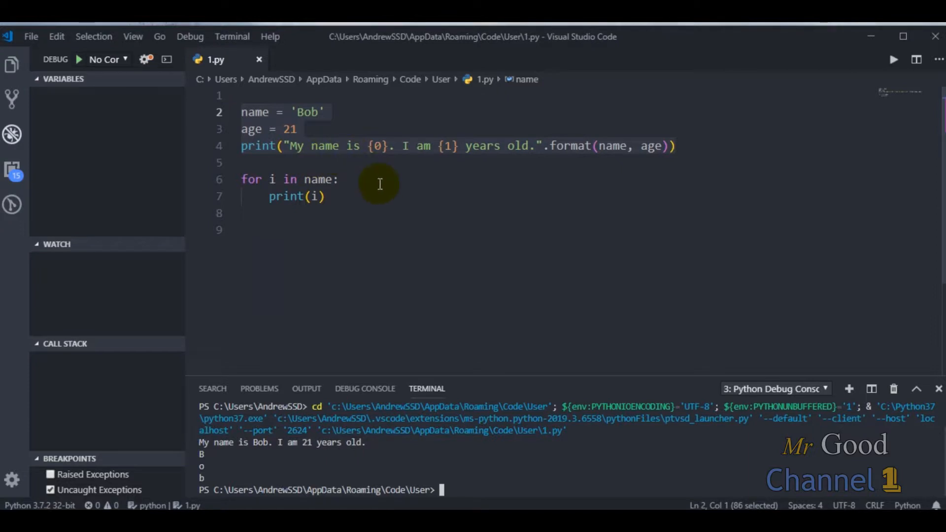
pyautogui.moveTo(325, 468)
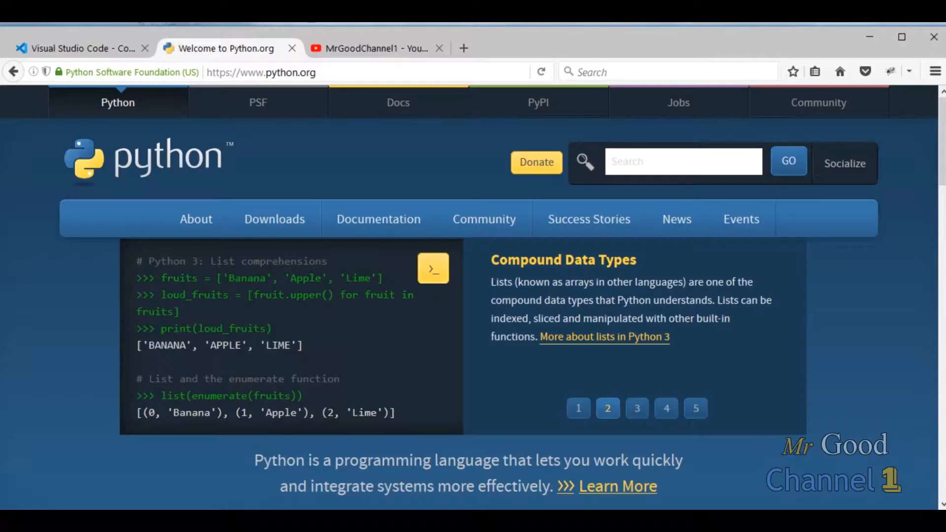
pyautogui.click(636, 408)
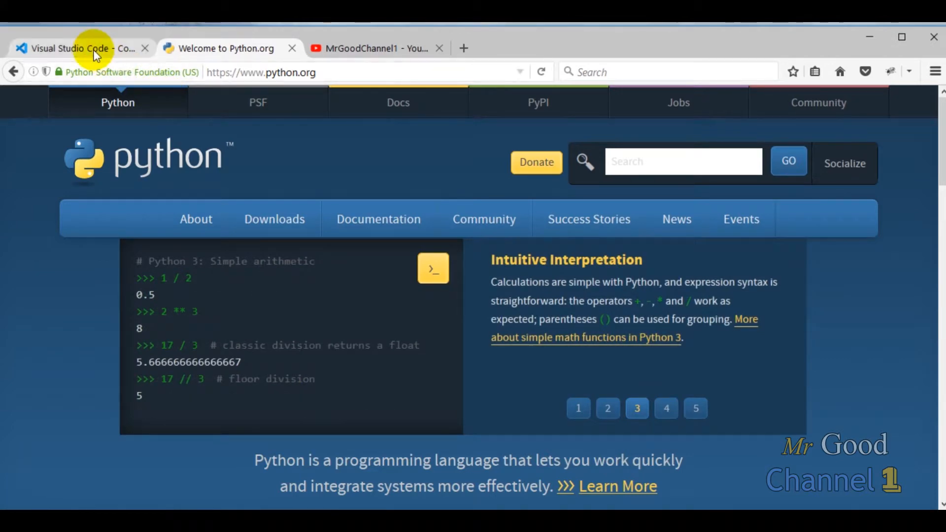
pyautogui.click(78, 48)
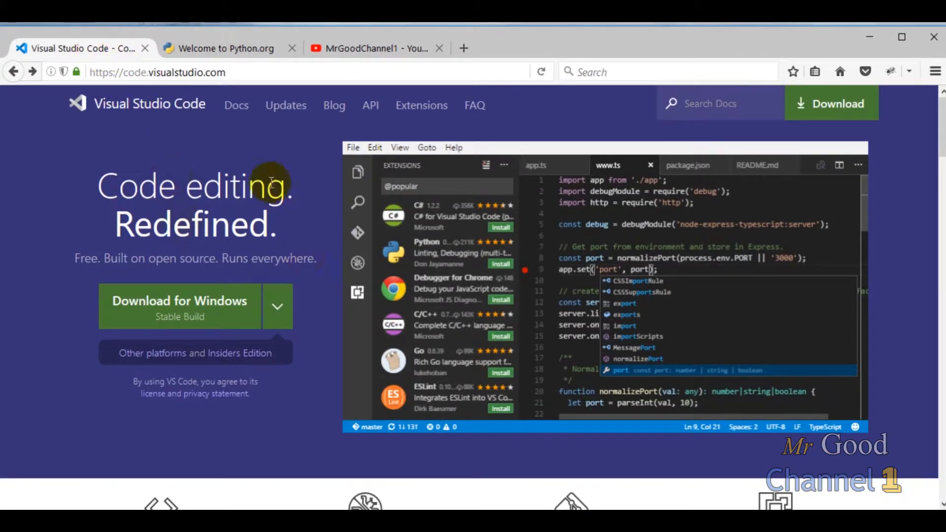
pyautogui.click(224, 48)
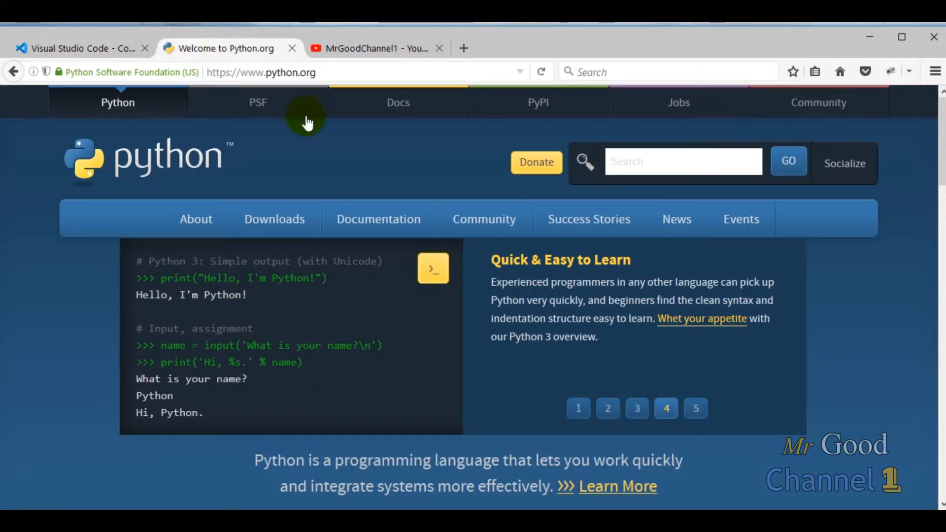
pyautogui.click(695, 408)
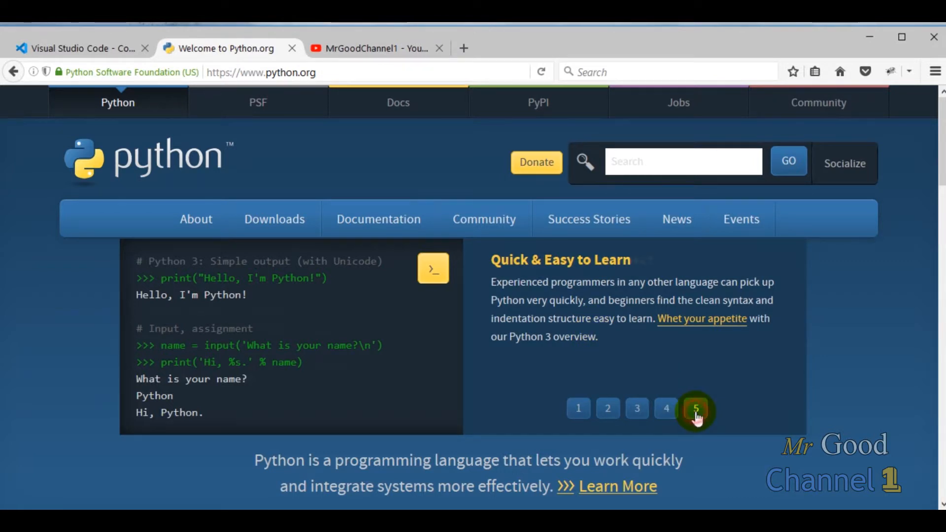
pyautogui.click(696, 408)
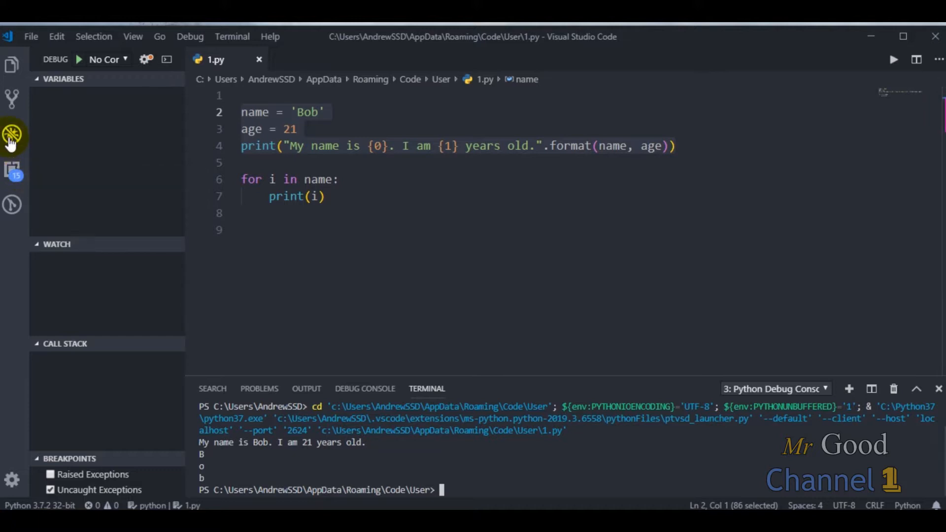
# Hide the Debug sidebar and list the script's variables name, age and i from the breadcrumb.
pyautogui.click(12, 134)
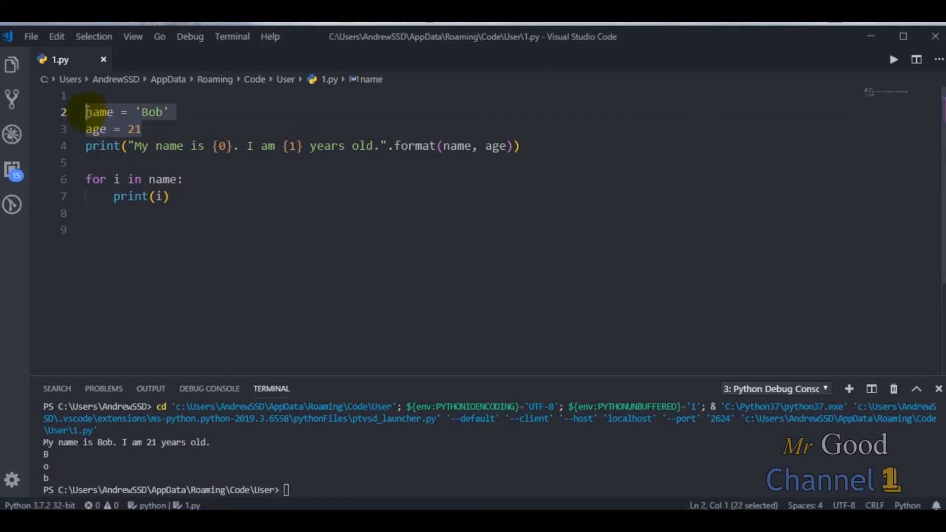
pyautogui.moveTo(366, 79)
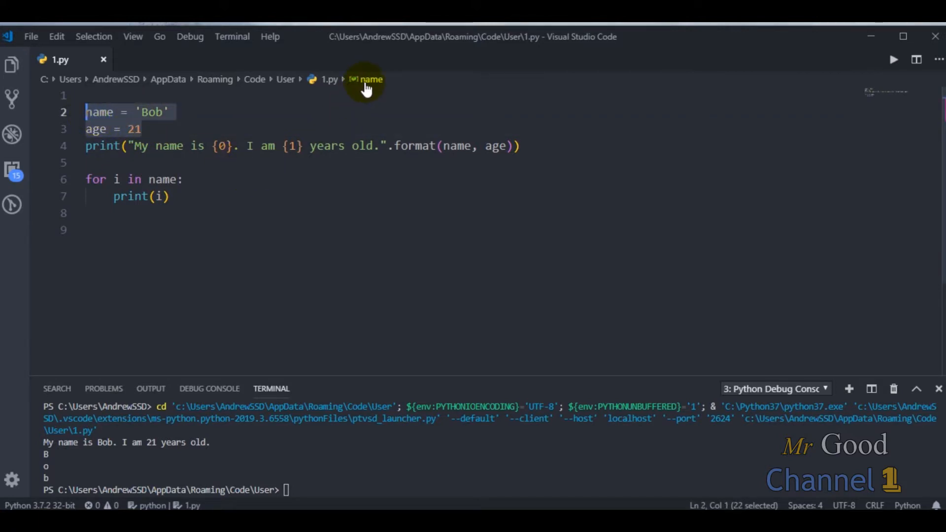
pyautogui.click(370, 79)
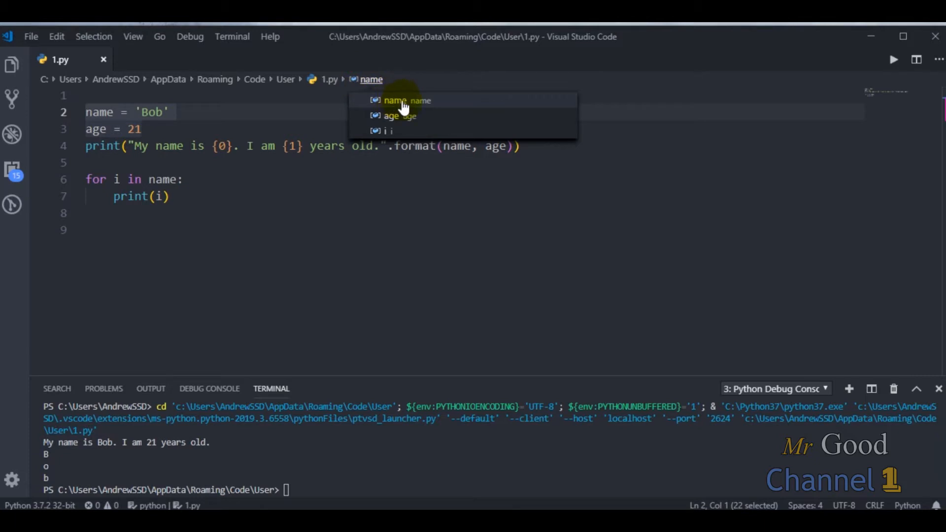
pyautogui.moveTo(414, 116)
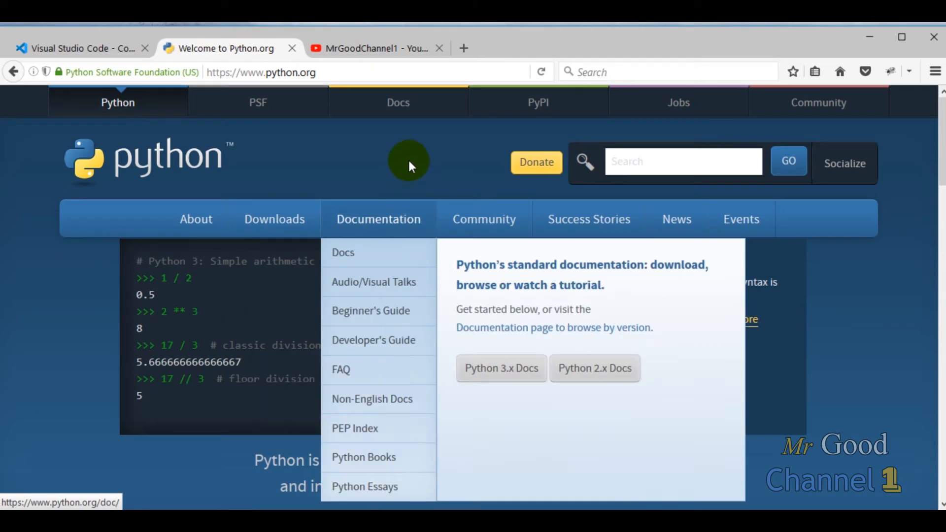
# Visit the MrGoodChannel1 YouTube page and python.org, ending on the Visual Studio Code website.
pyautogui.click(374, 48)
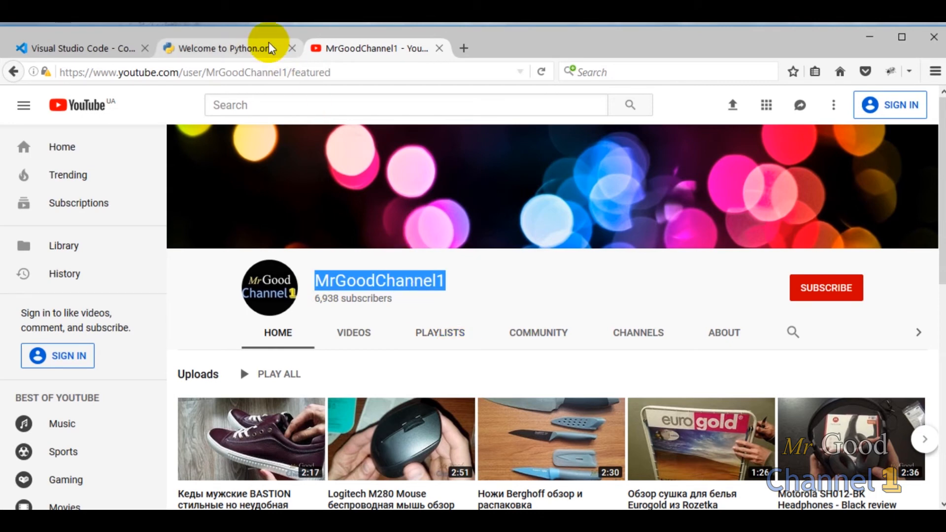
pyautogui.click(218, 48)
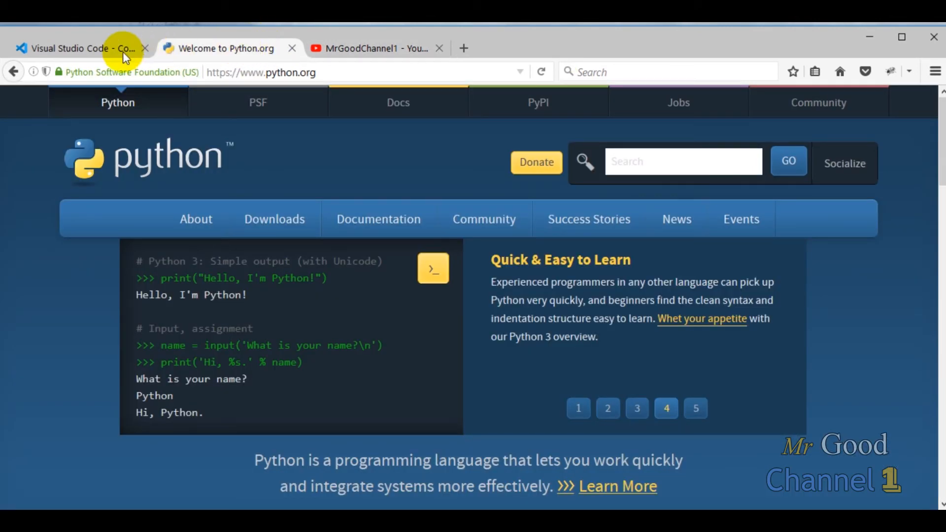
pyautogui.click(78, 48)
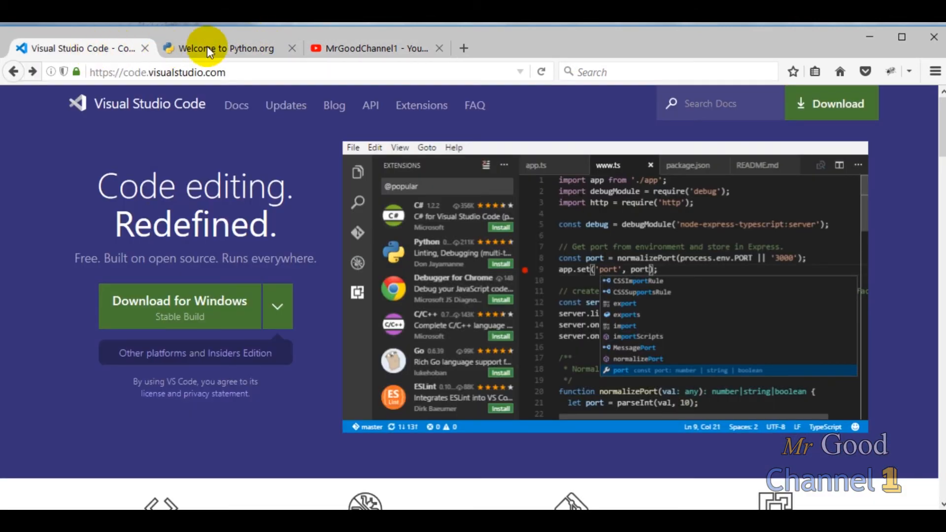